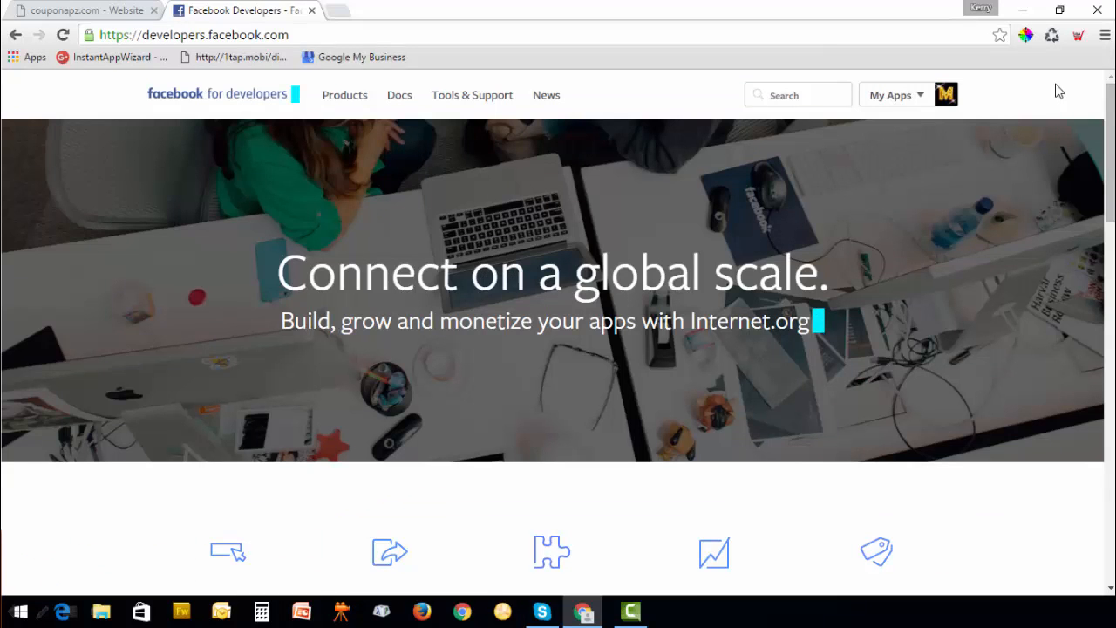
pyautogui.moveTo(669, 84)
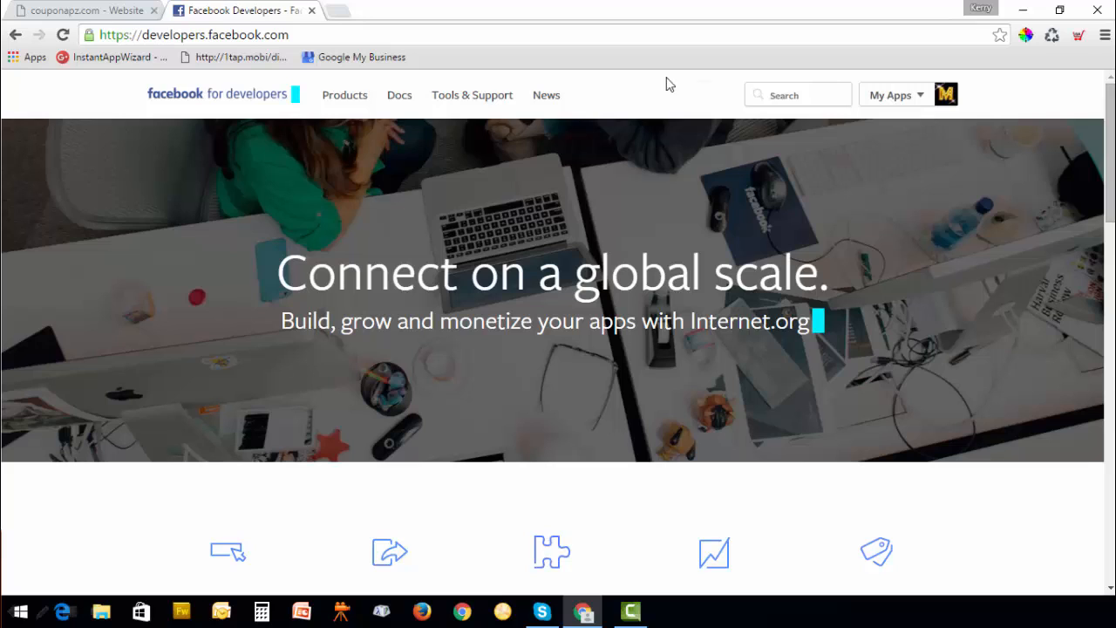
pyautogui.moveTo(970, 155)
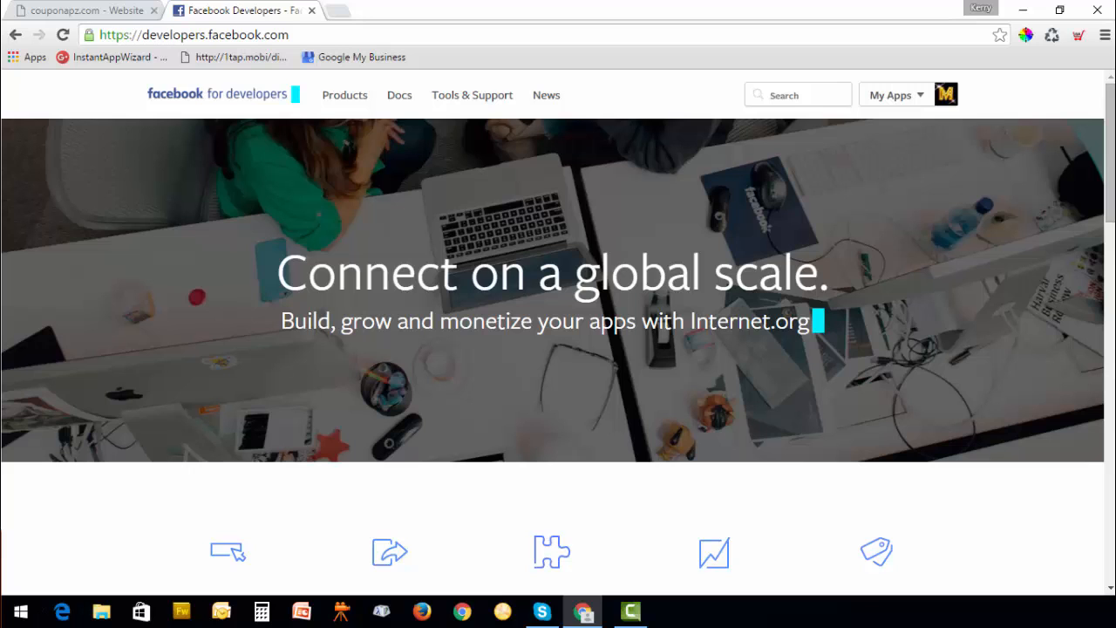
# Add a new Website app from My Apps and name it 'CouponApz'.
pyautogui.click(894, 95)
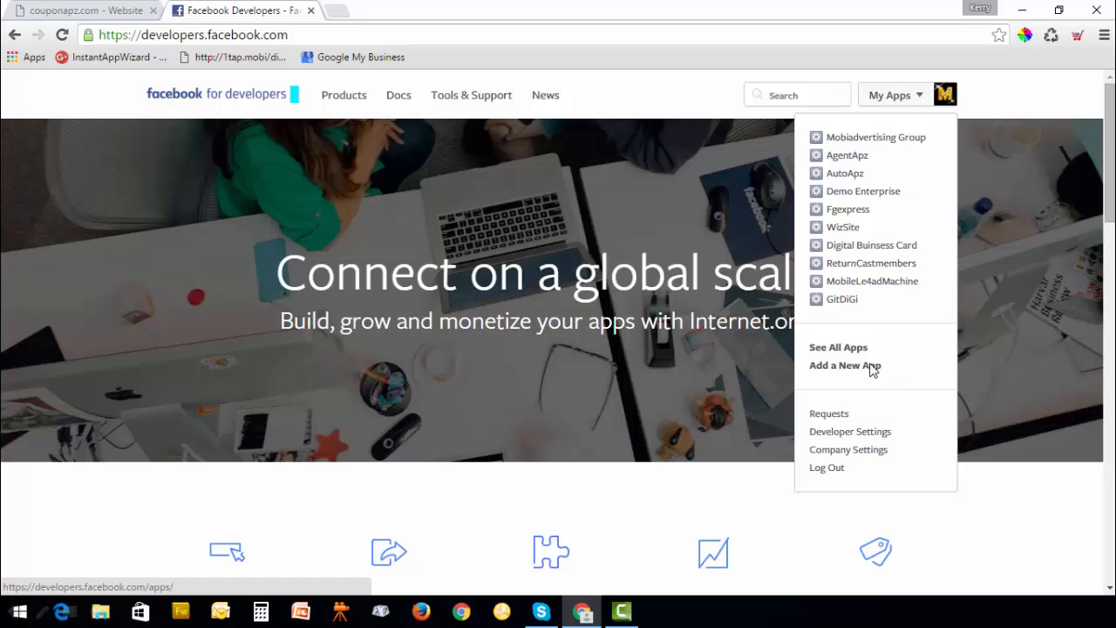
pyautogui.click(844, 365)
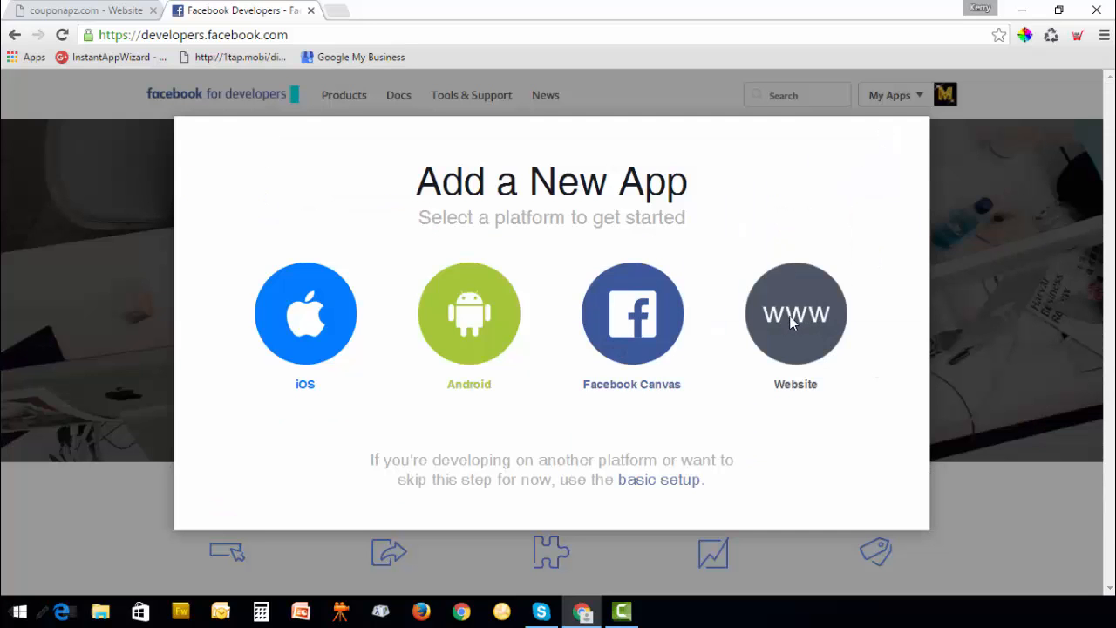
pyautogui.click(795, 313)
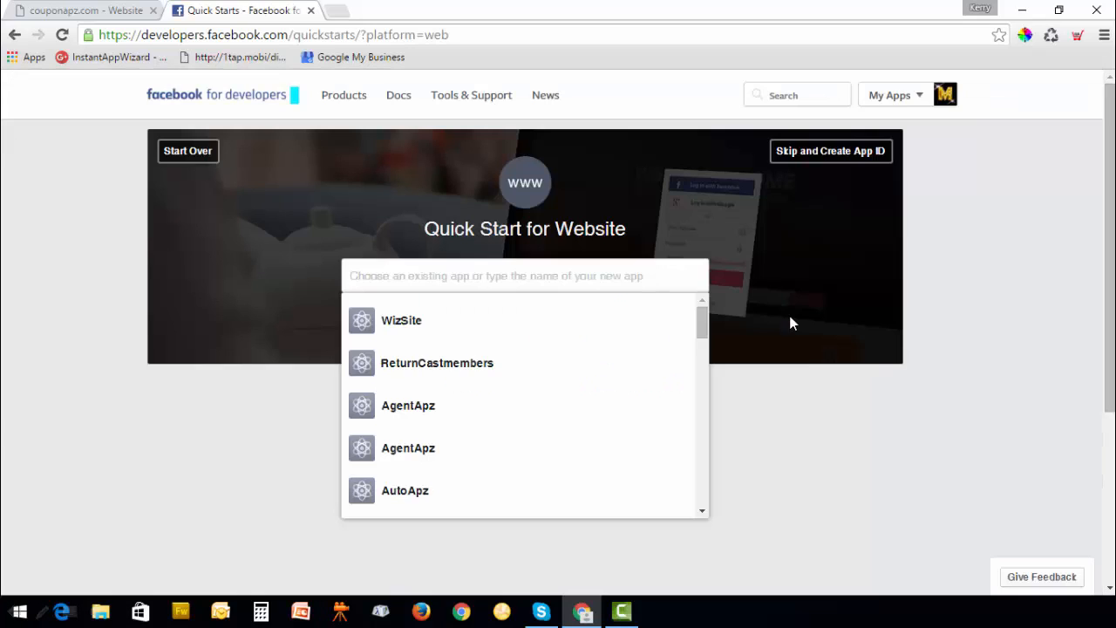
pyautogui.write('CouponApz')
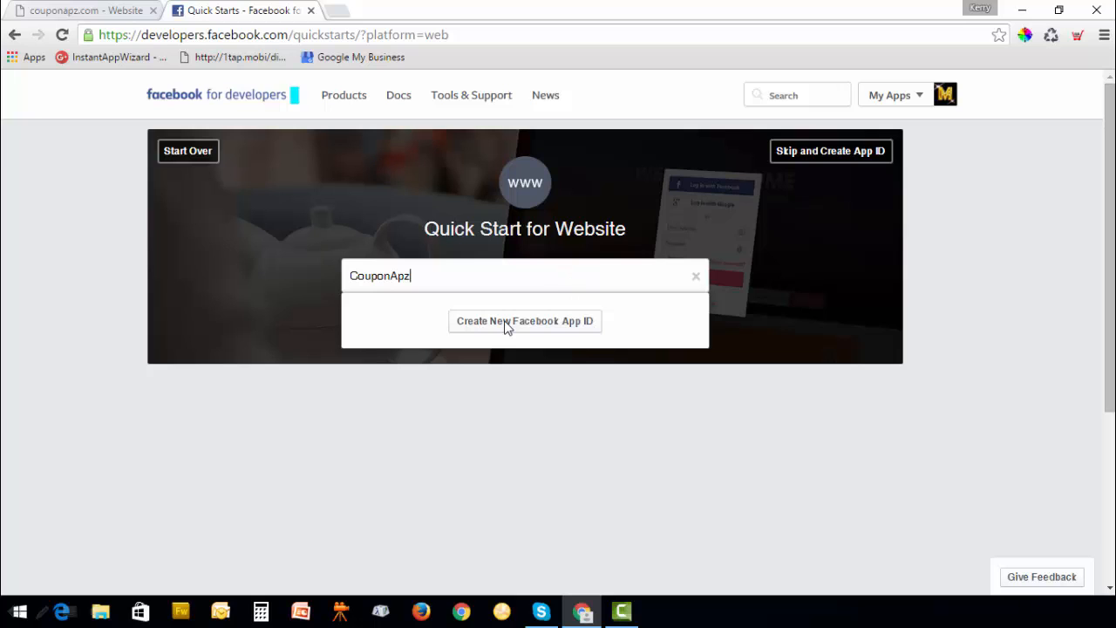
pyautogui.moveTo(501, 329)
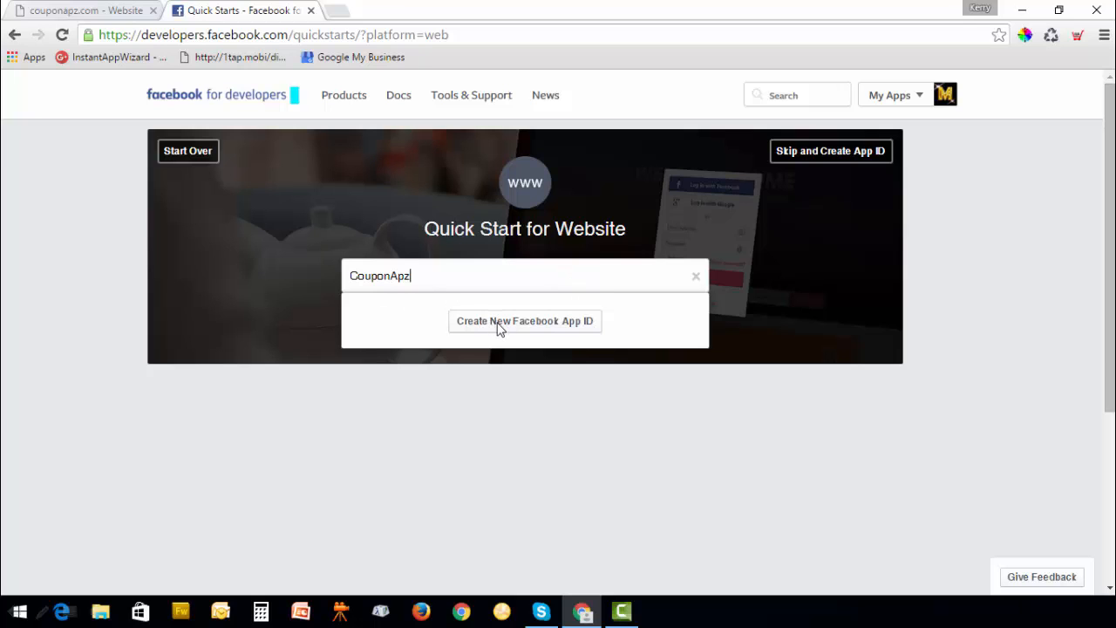
# Create the Facebook App ID for the new app and pick its category.
pyautogui.click(524, 321)
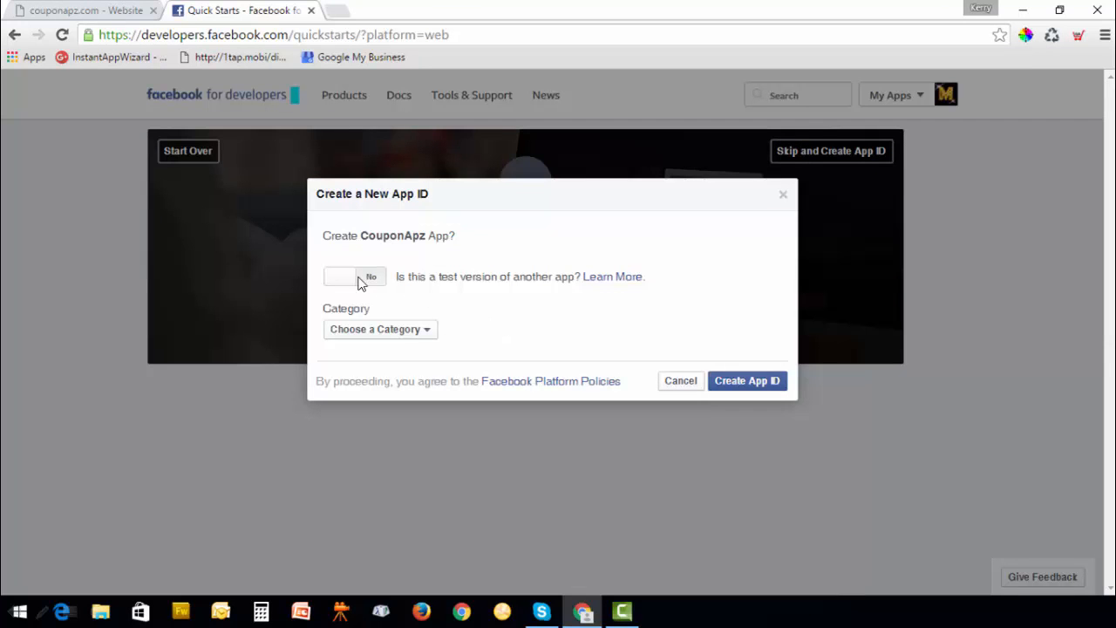
pyautogui.moveTo(420, 333)
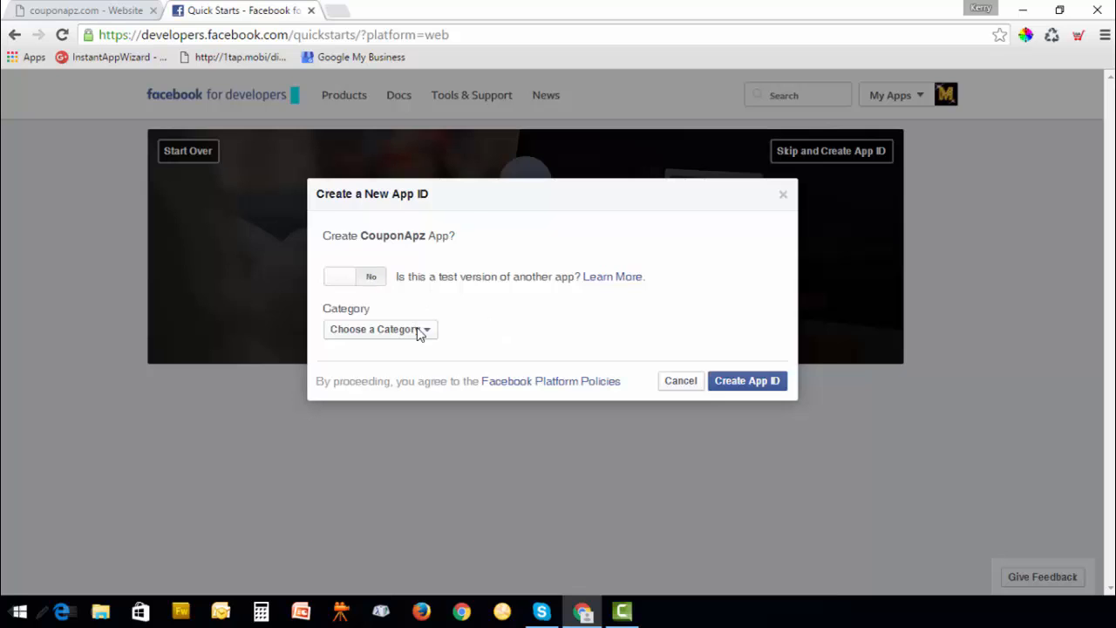
pyautogui.click(380, 329)
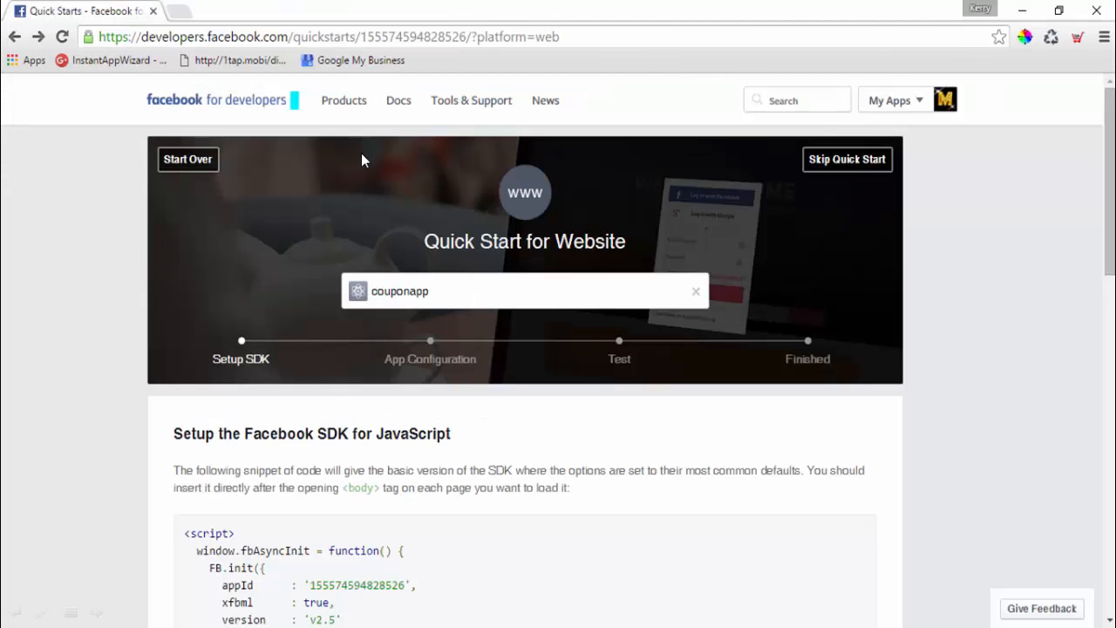
pyautogui.moveTo(846, 160)
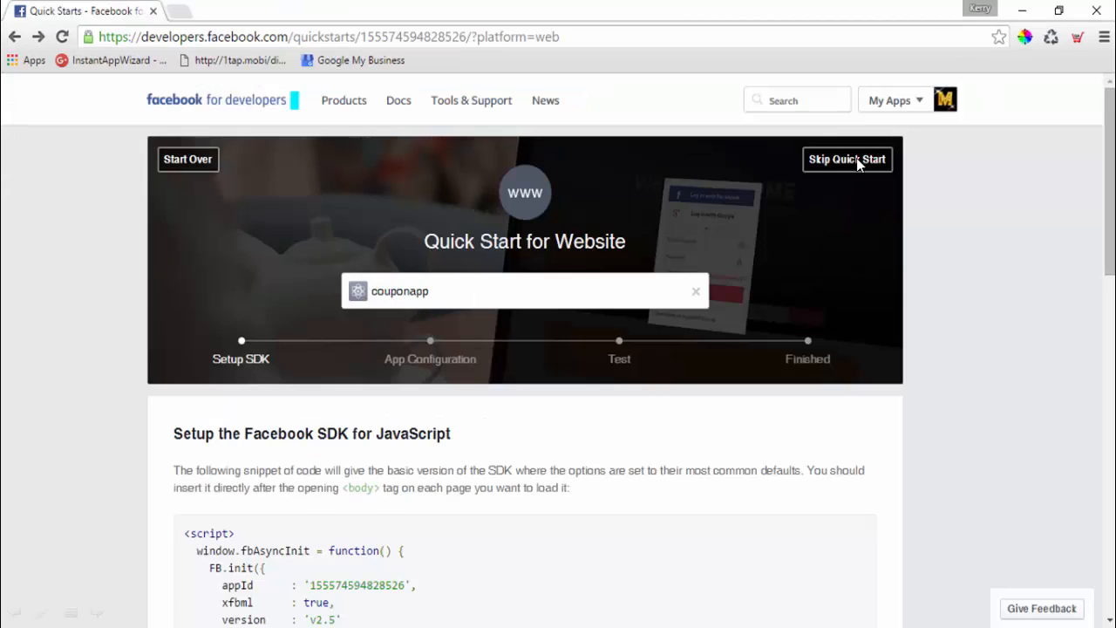
# Skip Quick Start, review the Basic settings, and go to the CouponApz dashboard.
pyautogui.click(846, 159)
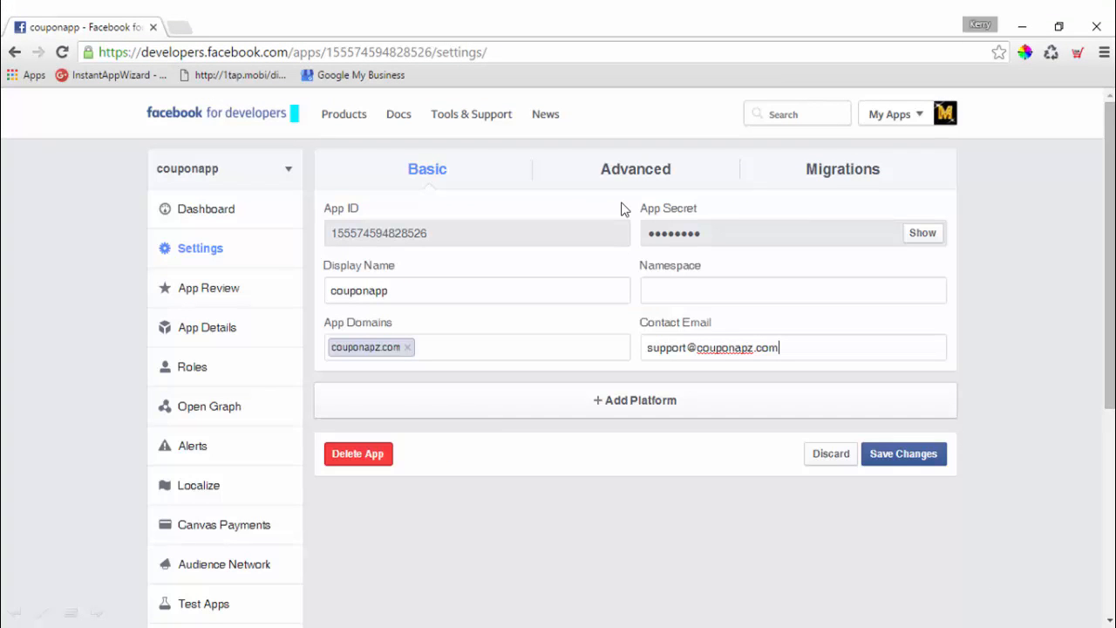
pyautogui.moveTo(446, 346)
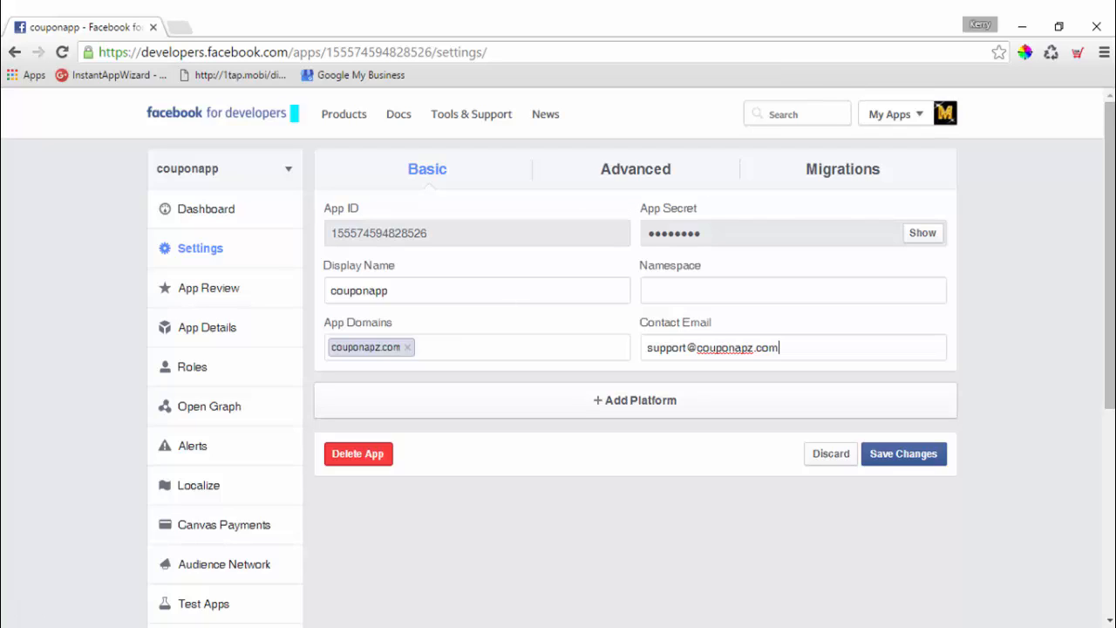
pyautogui.moveTo(68, 411)
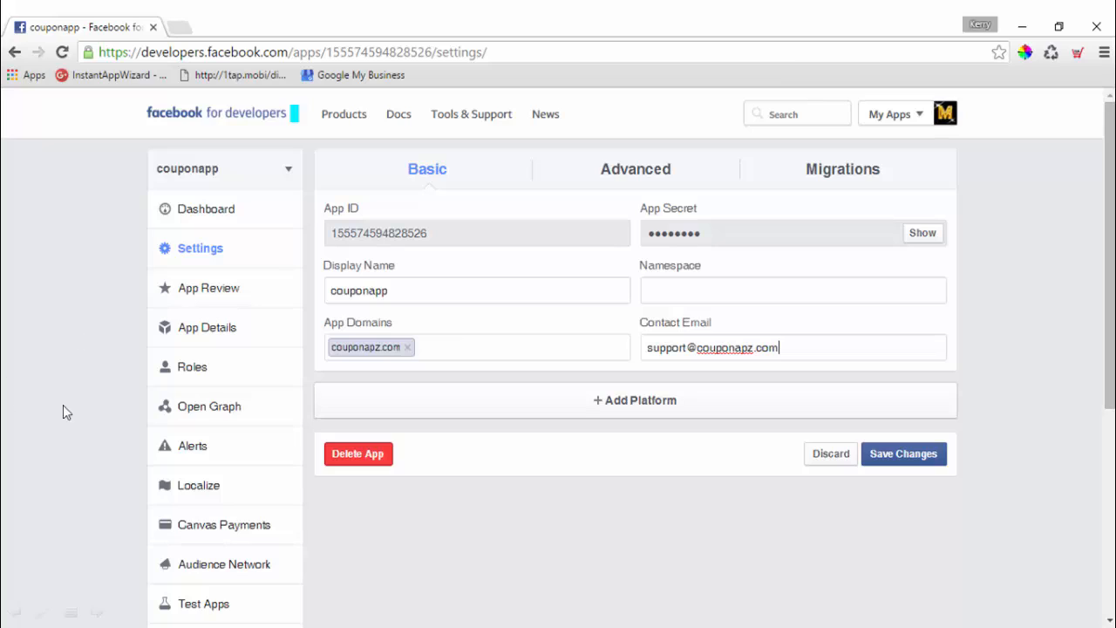
pyautogui.moveTo(363, 360)
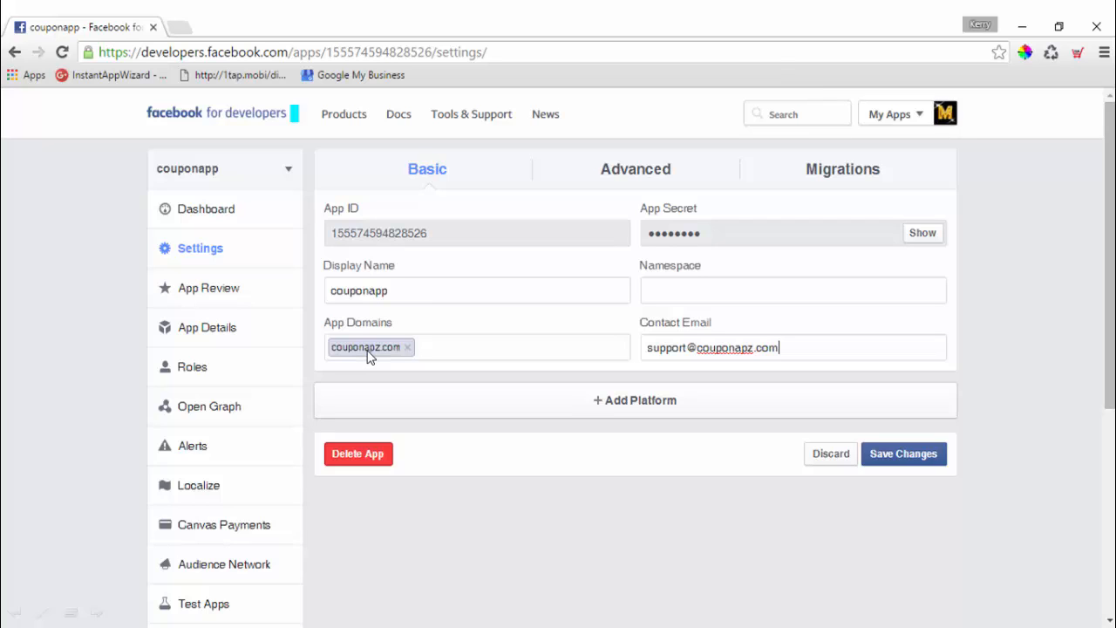
pyautogui.moveTo(660, 360)
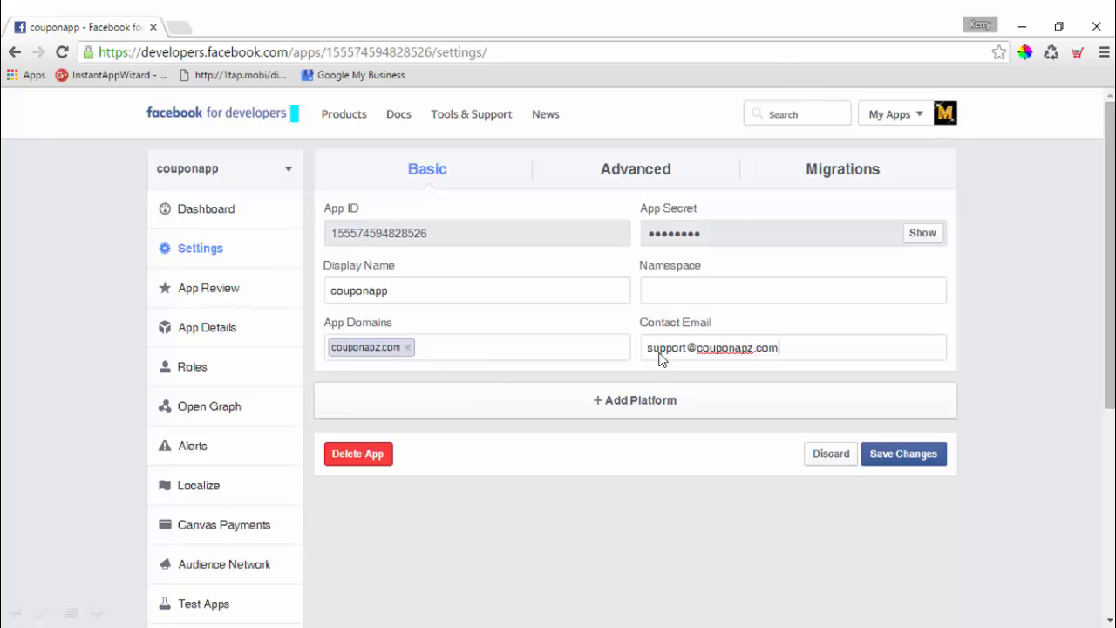
pyautogui.click(634, 400)
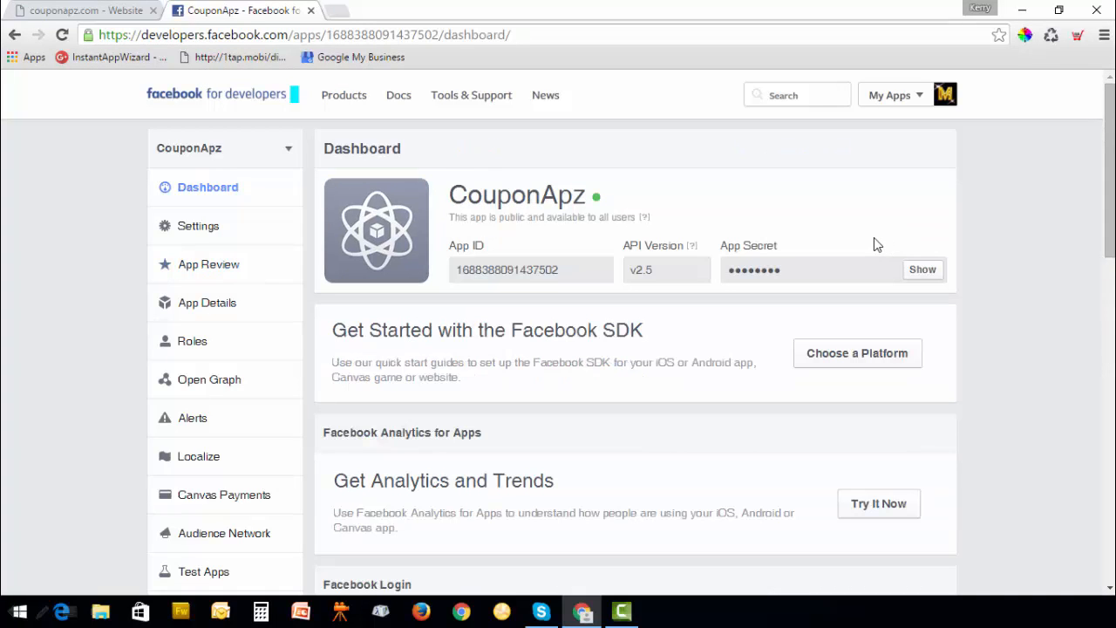
pyautogui.moveTo(854, 242)
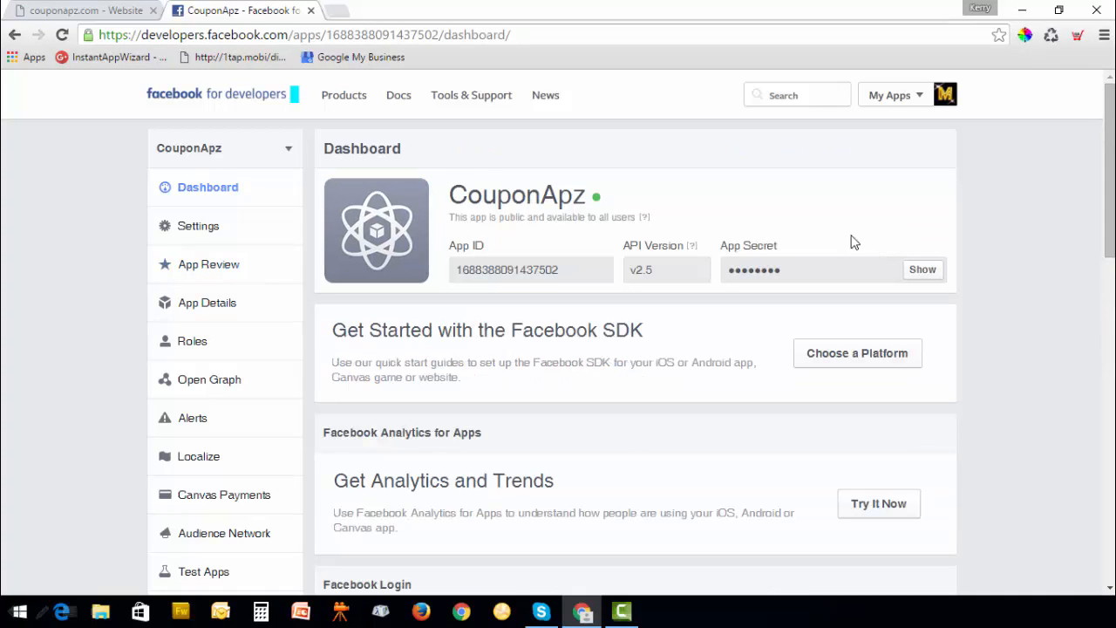
pyautogui.moveTo(832, 240)
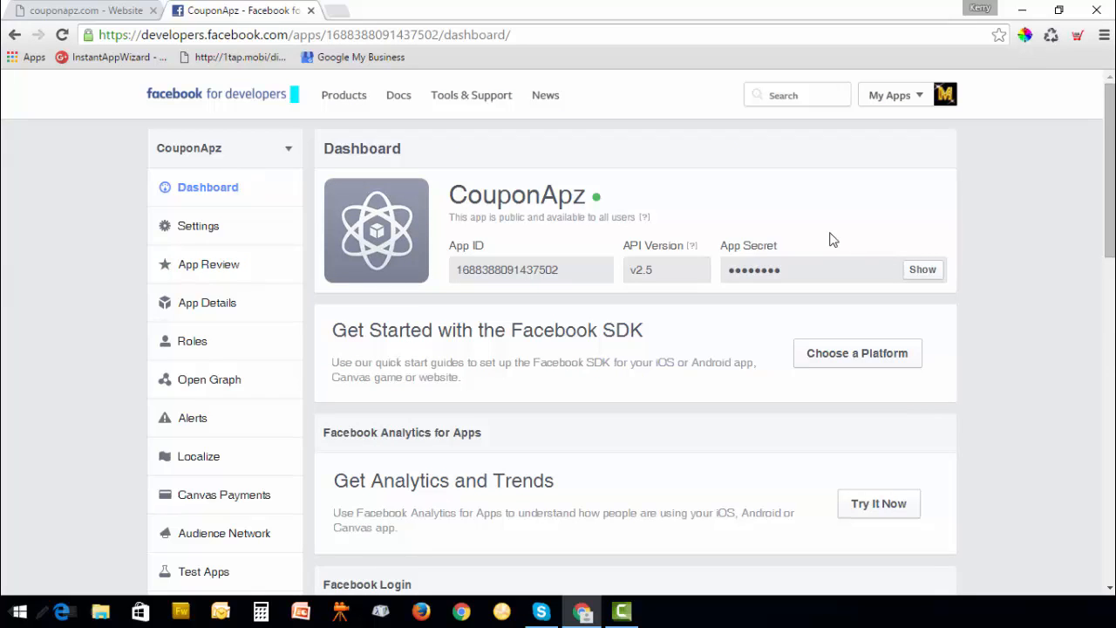
pyautogui.moveTo(828, 277)
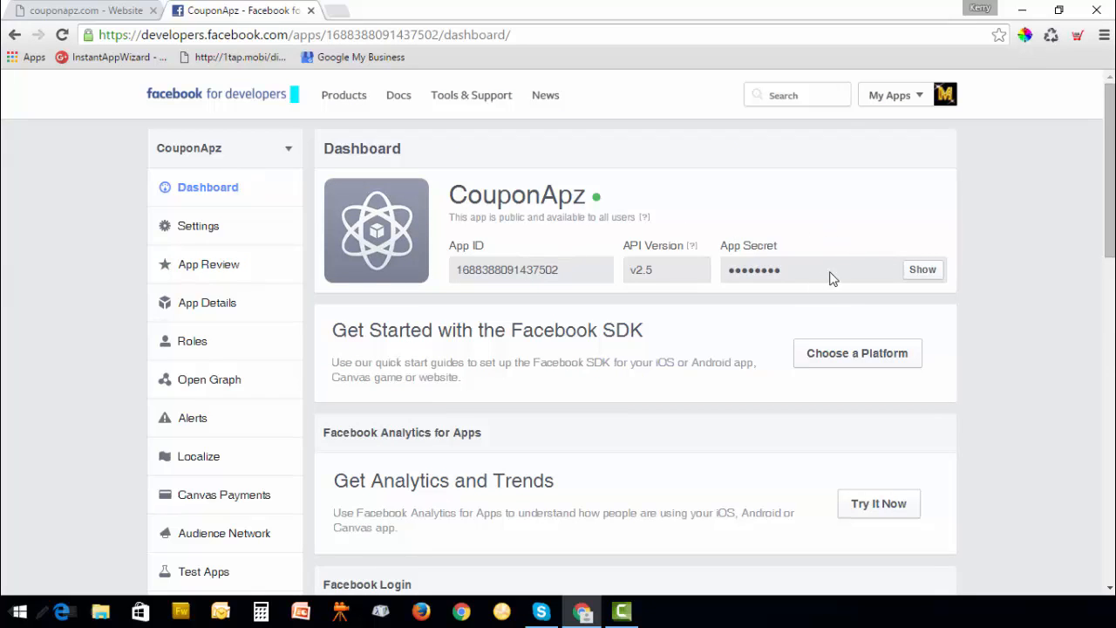
# Reveal the App Secret by re-entering the password, then return to the Dashboard.
pyautogui.click(923, 269)
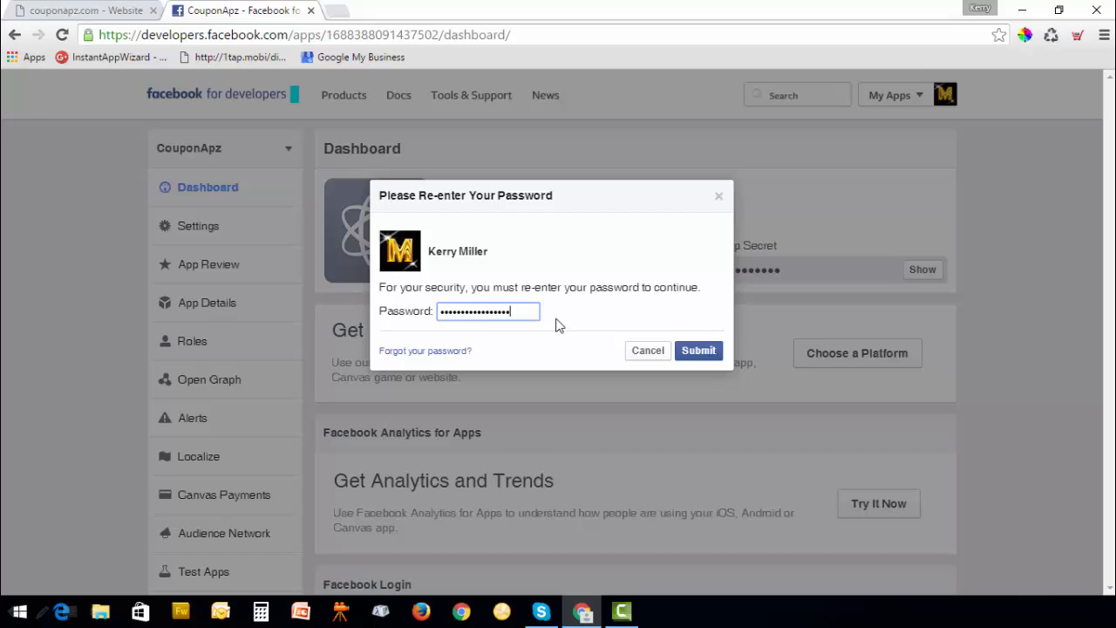
pyautogui.moveTo(775, 402)
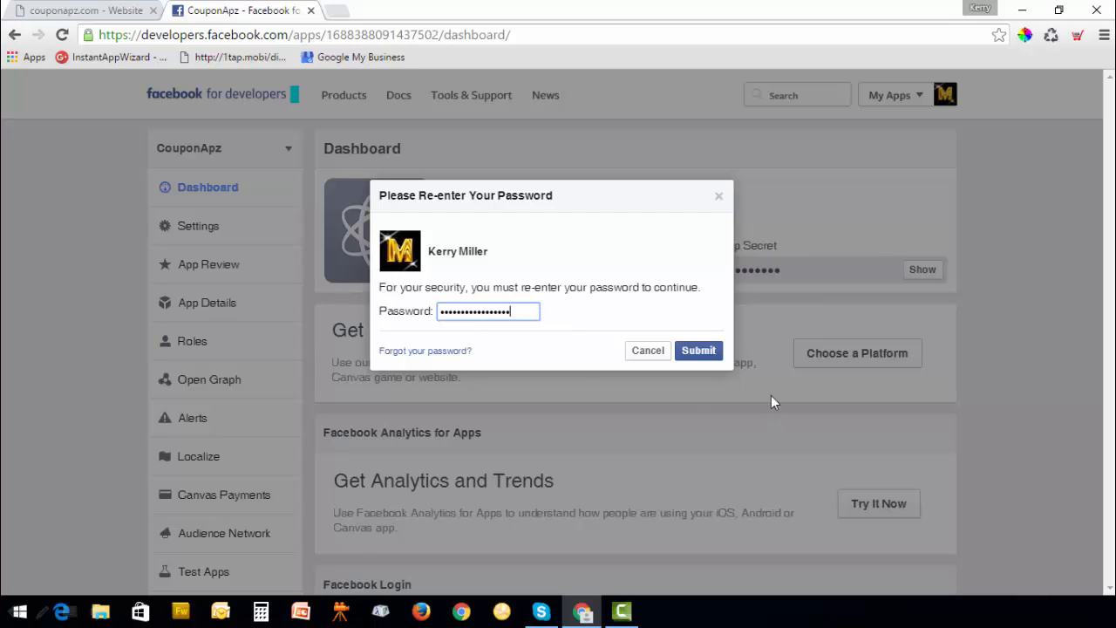
pyautogui.click(698, 349)
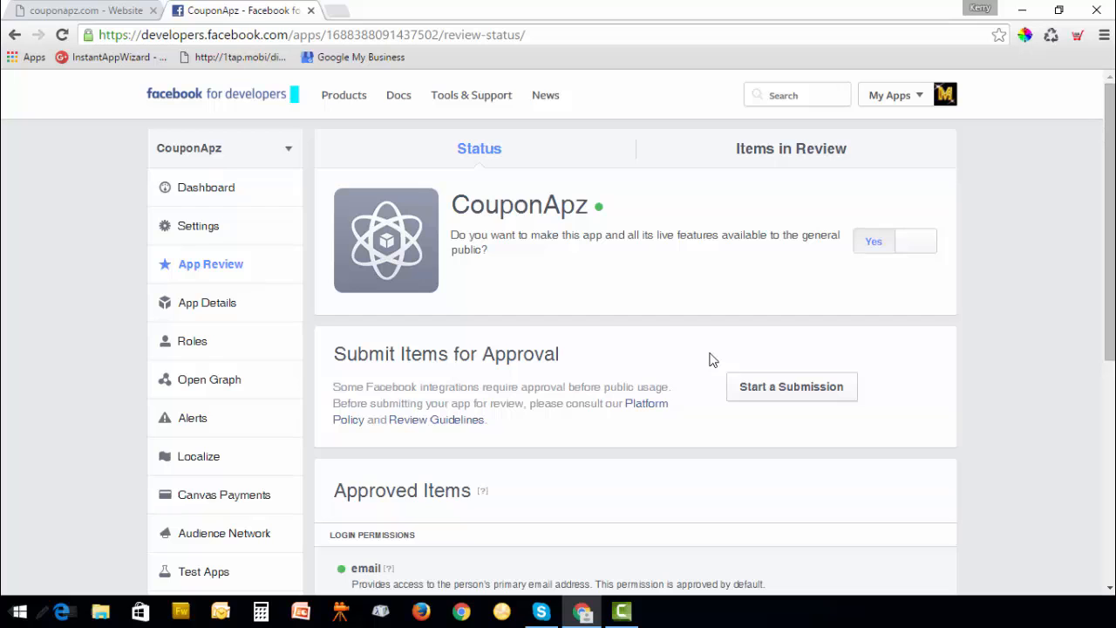
pyautogui.moveTo(343, 270)
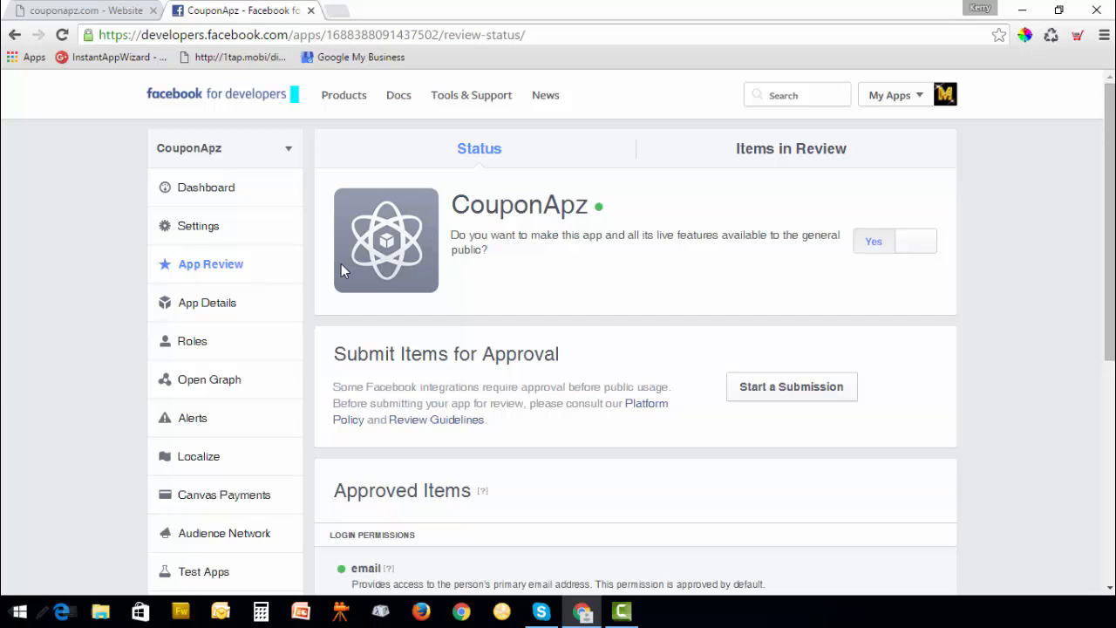
pyautogui.click(205, 186)
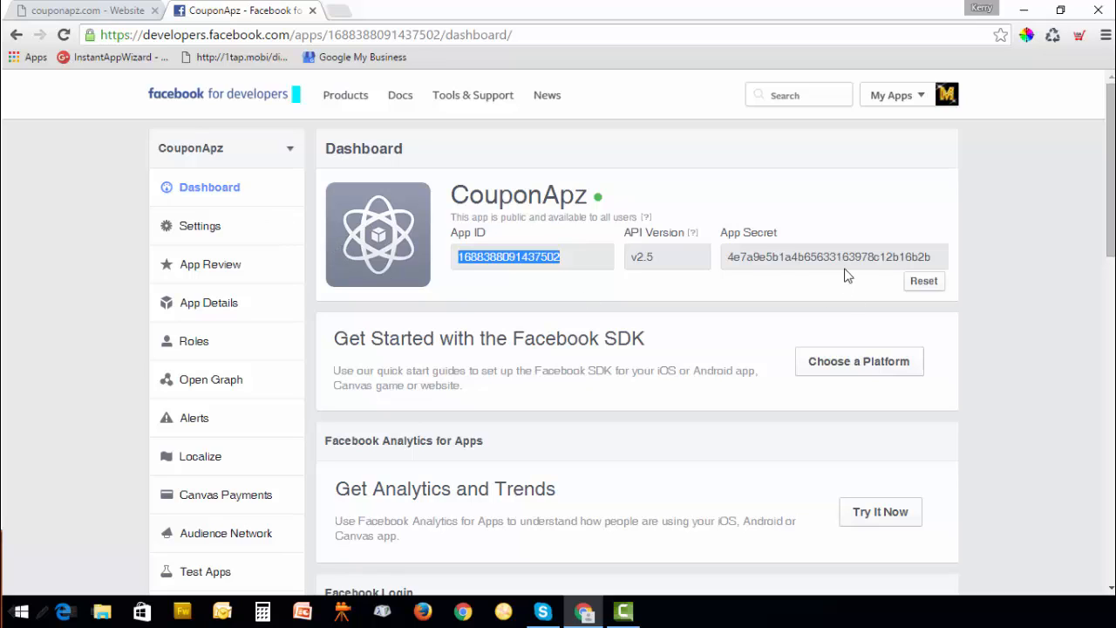
pyautogui.moveTo(882, 286)
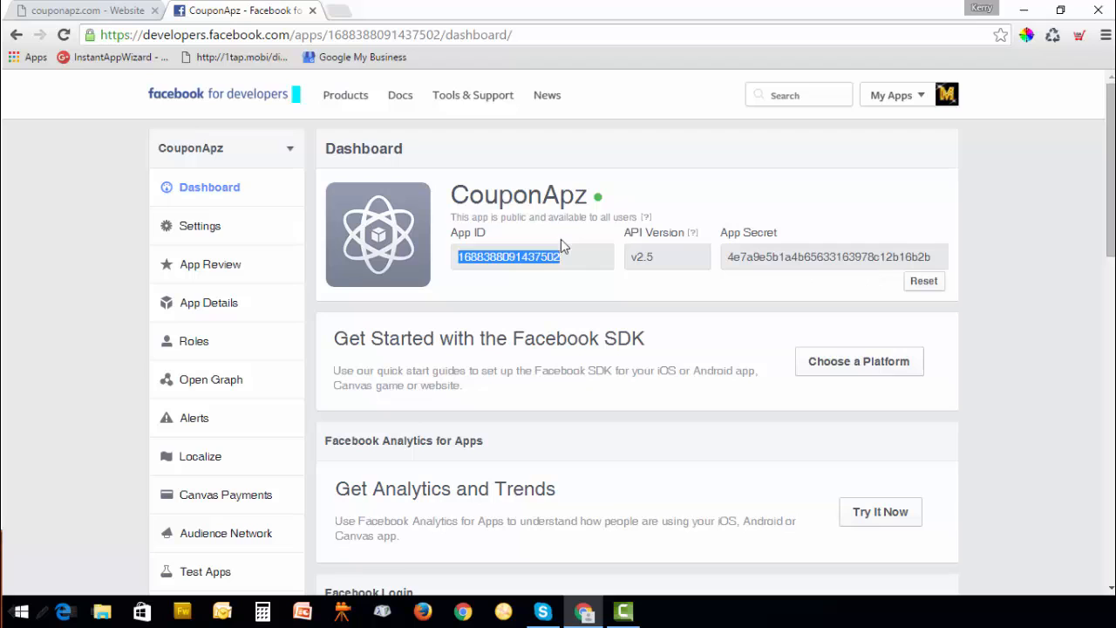
pyautogui.moveTo(544, 262)
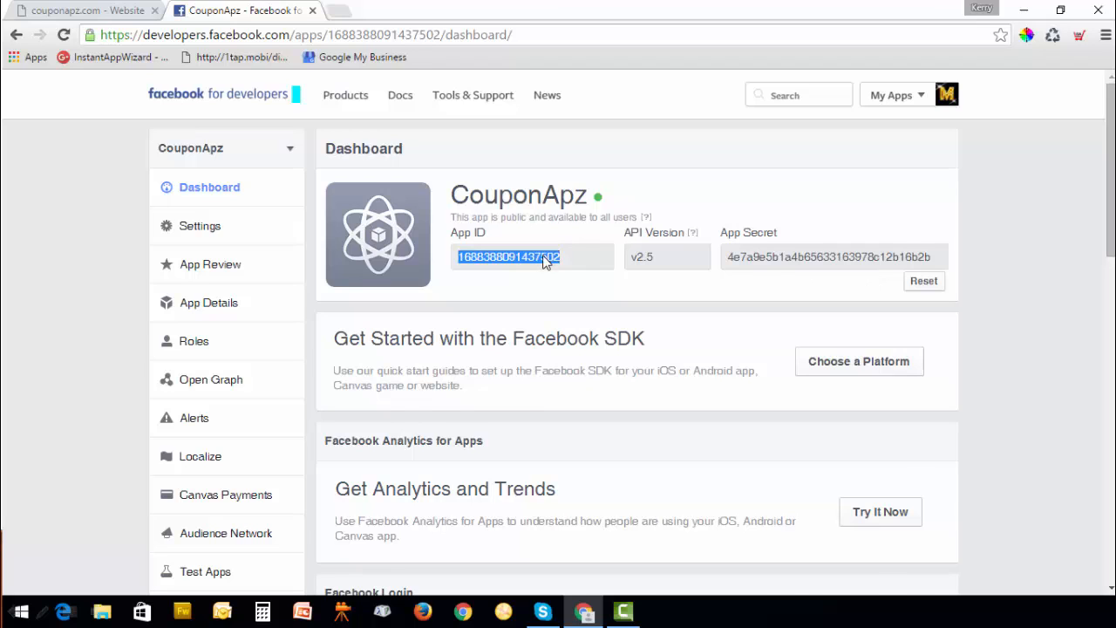
# Paste the Facebook App ID and App Secret into CouponApz Website Settings.
pyautogui.click(83, 11)
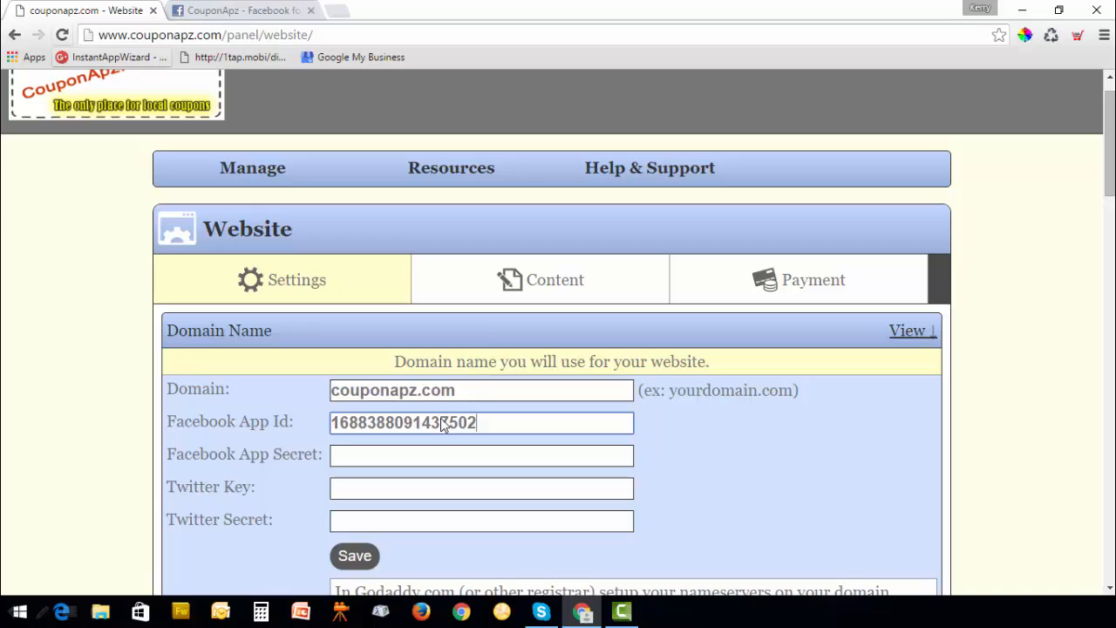
pyautogui.click(240, 11)
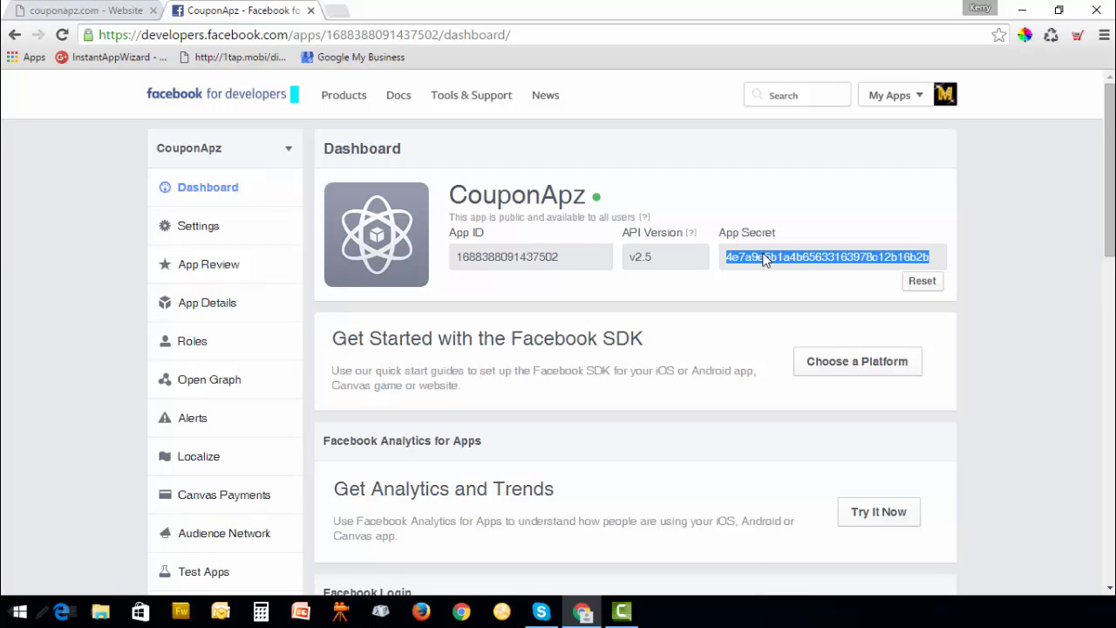
pyautogui.click(82, 9)
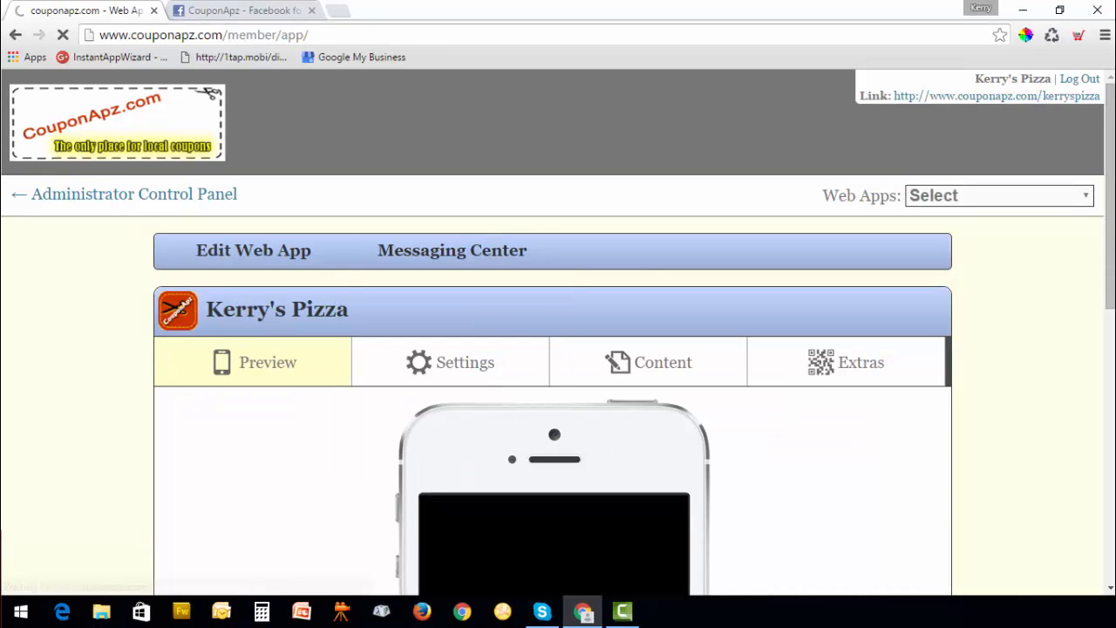
pyautogui.moveTo(735, 307)
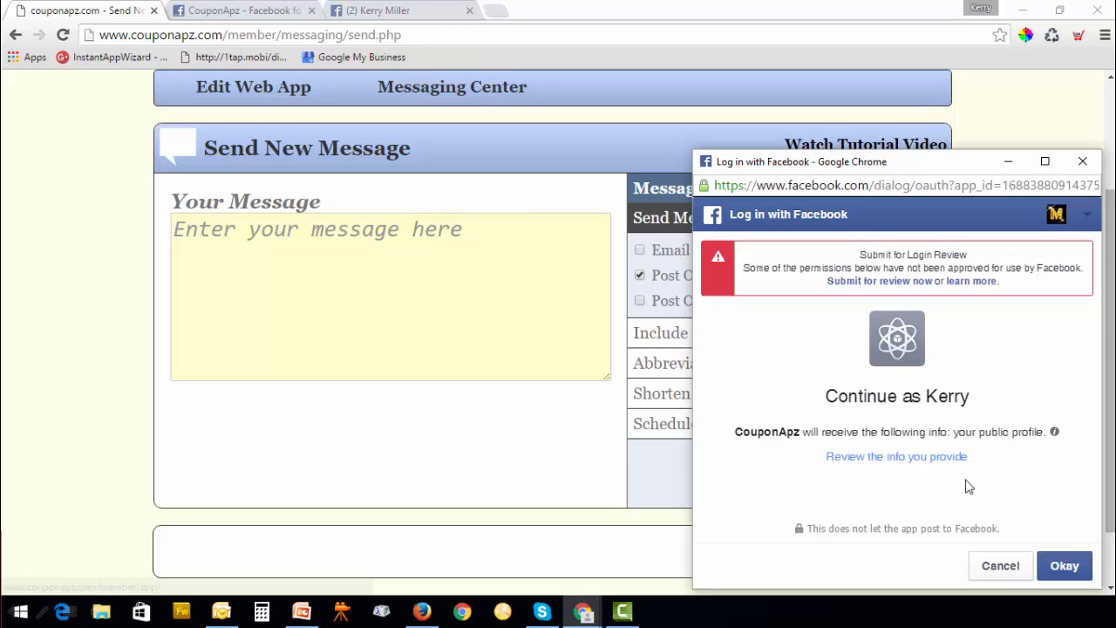
pyautogui.moveTo(1076, 541)
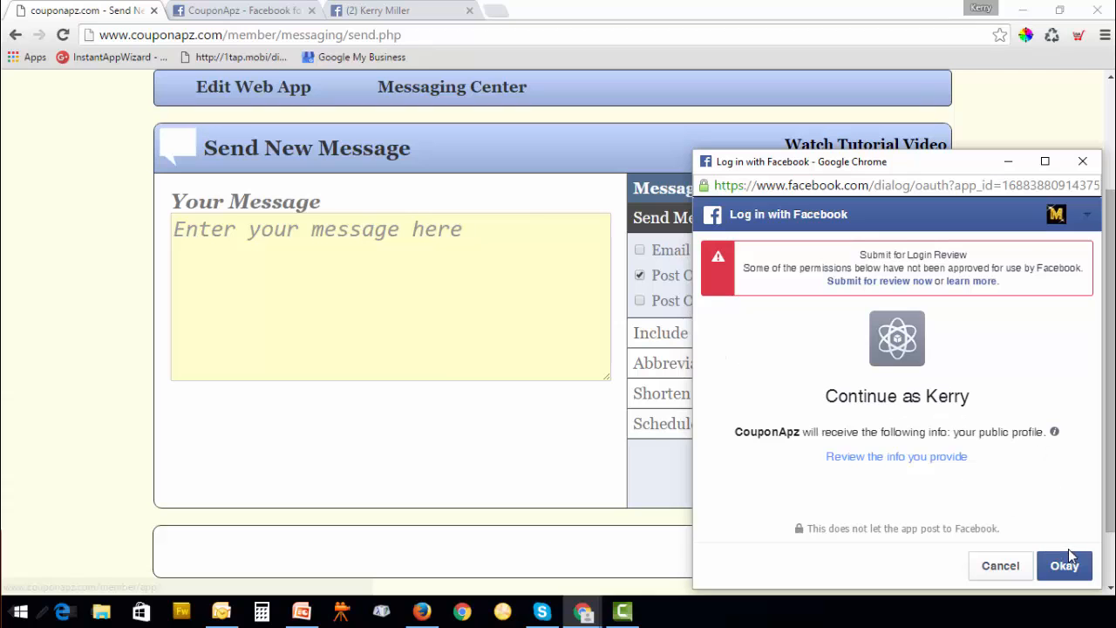
# Approve the Facebook login popup so Send New Message can post to the account's pages.
pyautogui.click(1064, 565)
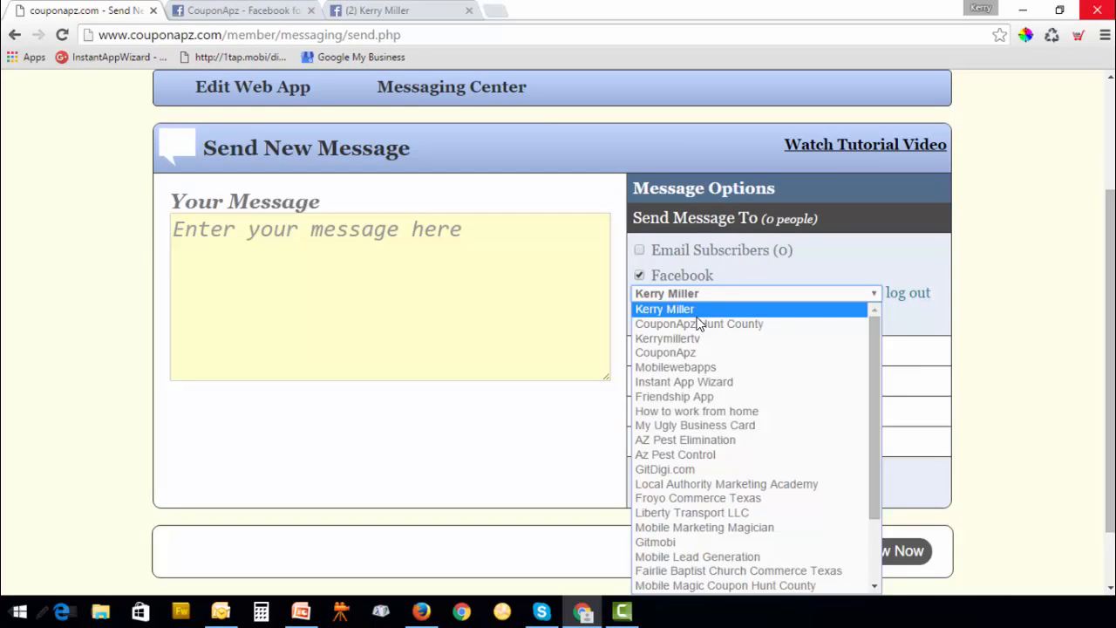
pyautogui.moveTo(732, 448)
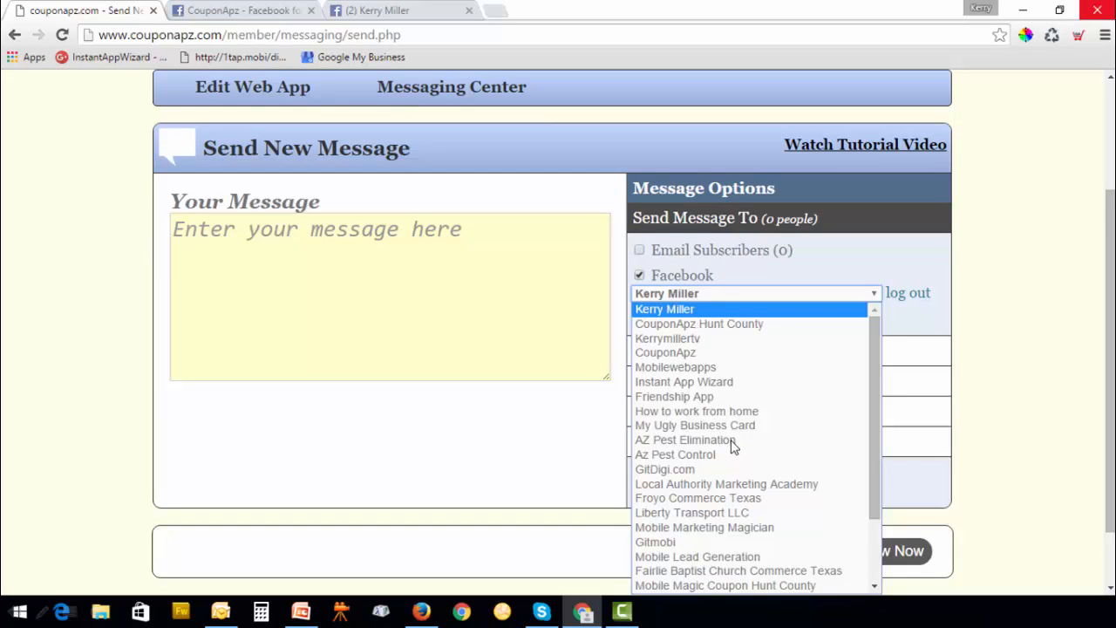
pyautogui.moveTo(732, 431)
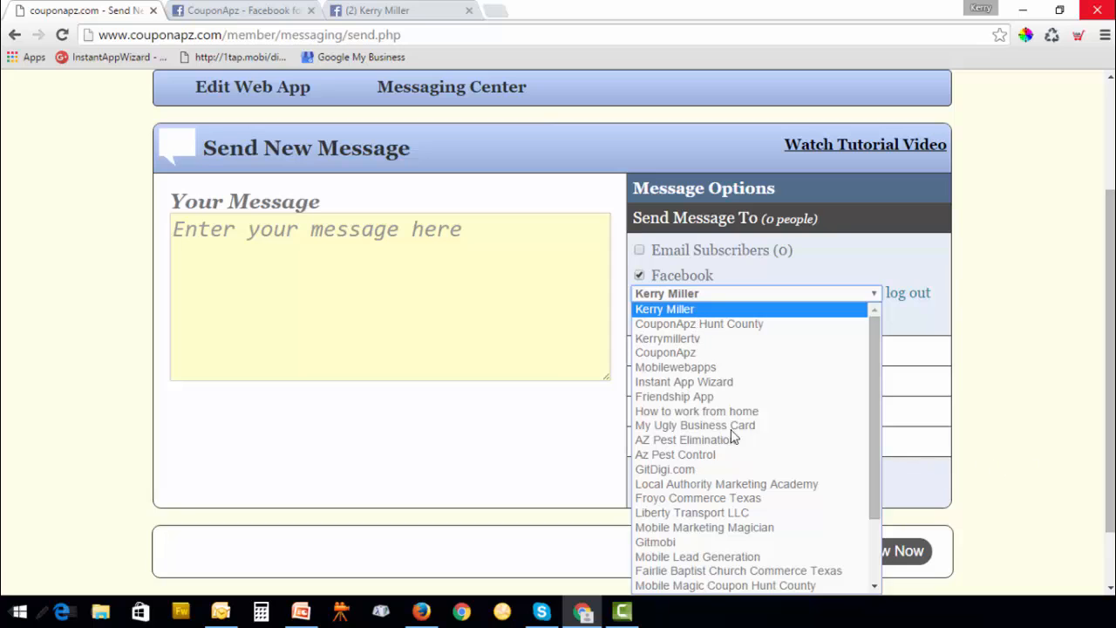
pyautogui.moveTo(1013, 442)
pyautogui.write('THis is a test')
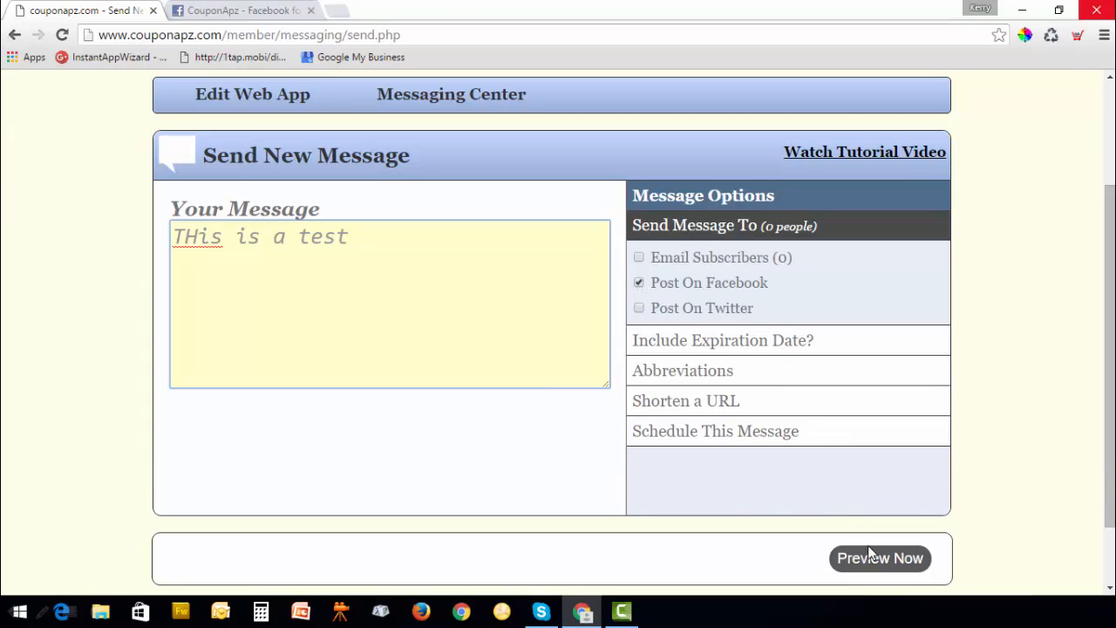
# Preview the Facebook test message 'THis is a test'.
pyautogui.click(880, 558)
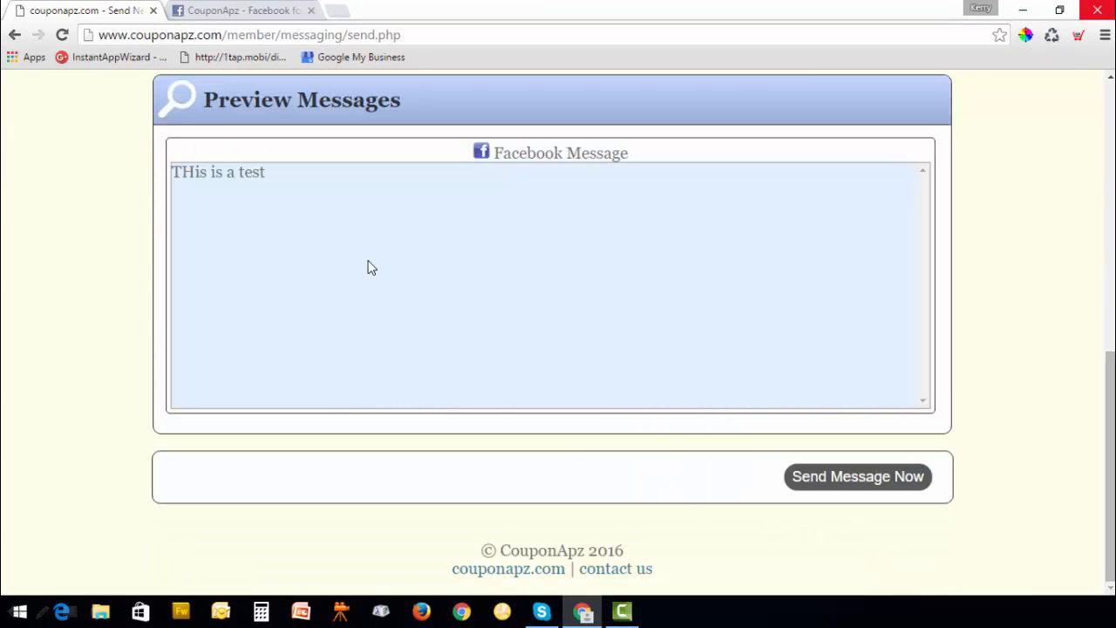